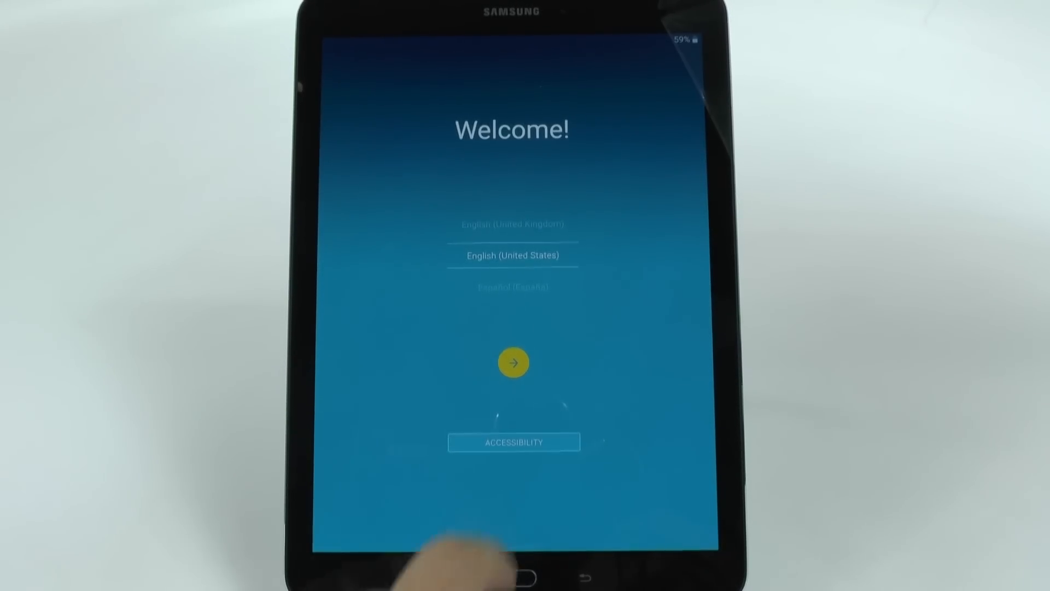
# Start setup in English (United States) and join the Keyblade Wi-Fi network.
pyautogui.click(513, 362)
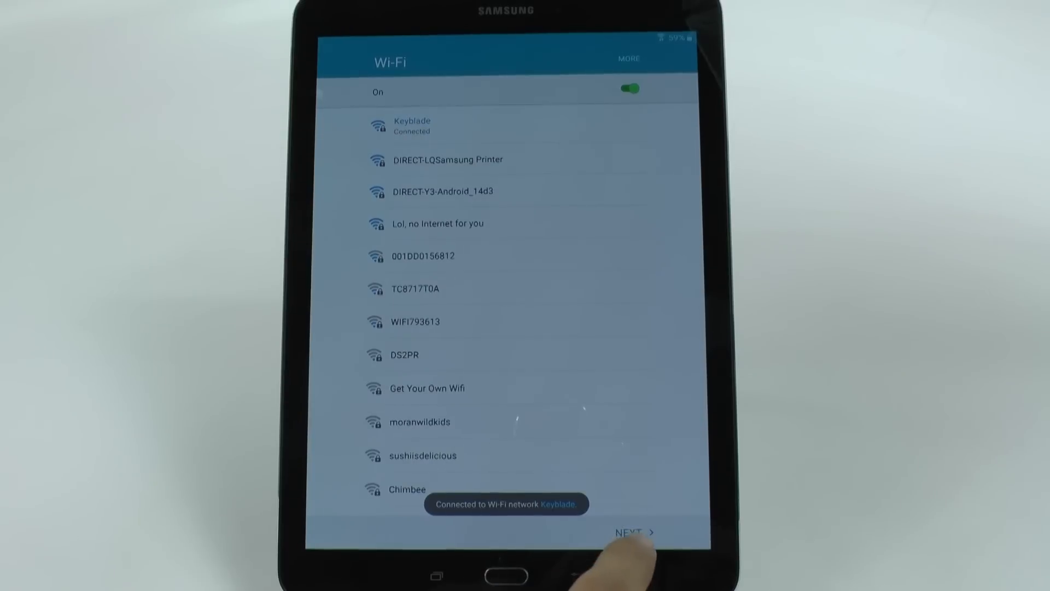
# Continue past Wi-Fi, keep diagnostic data sharing checked, and agree to the EULA.
pyautogui.click(632, 531)
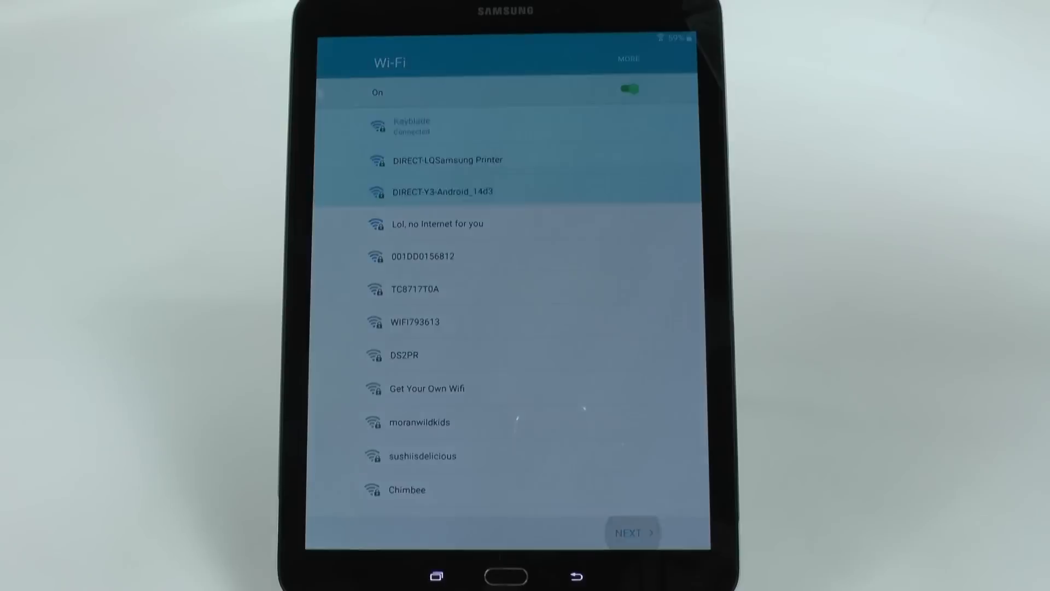
pyautogui.click(633, 531)
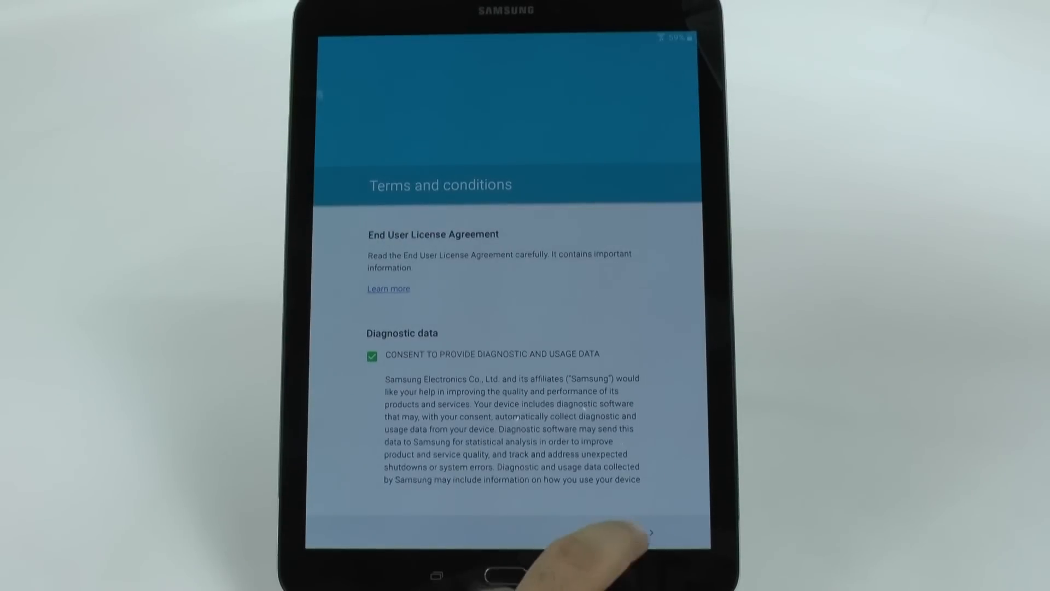
pyautogui.click(653, 532)
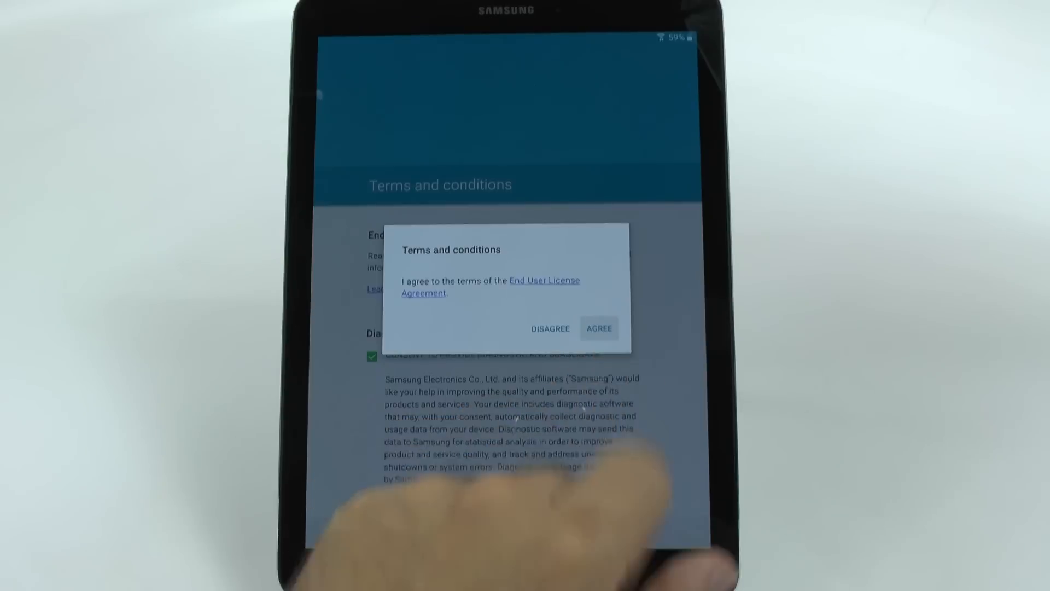
pyautogui.click(599, 328)
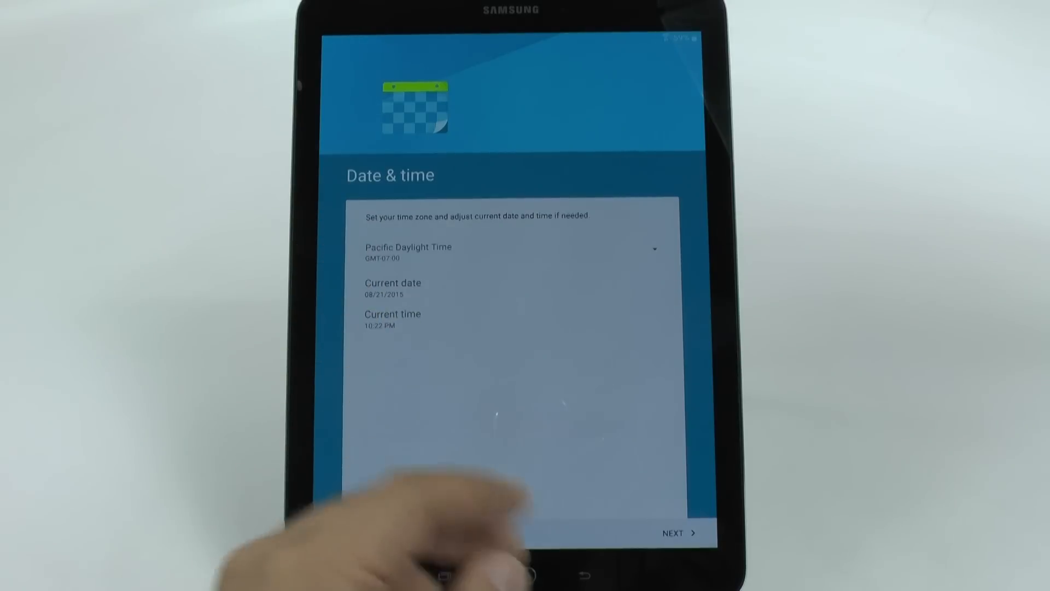
# Accept the date and time, and uncheck Cisco WebEx Meetings in the restore list.
pyautogui.click(676, 532)
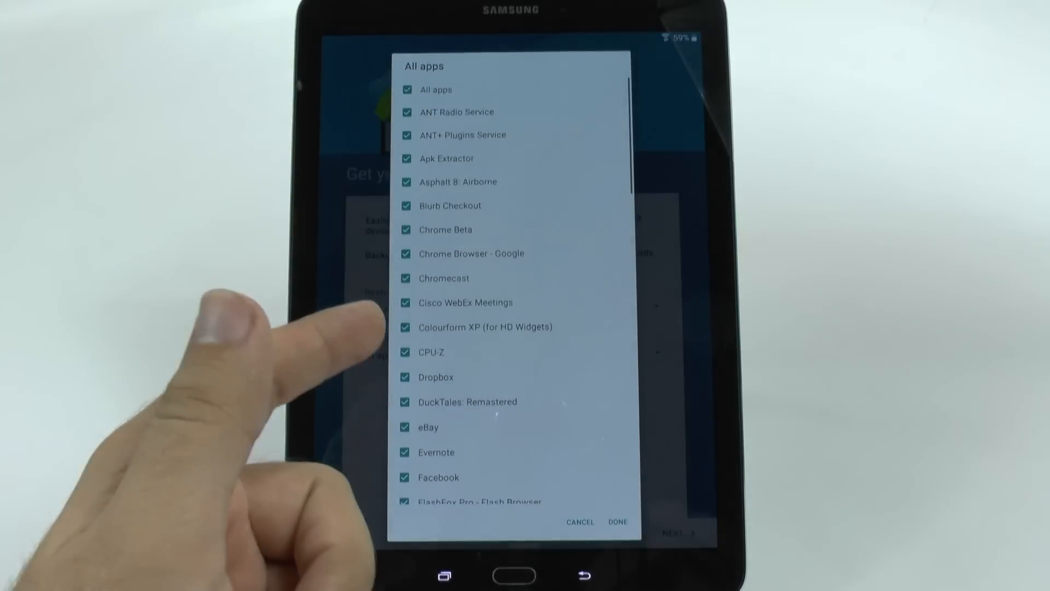
pyautogui.scroll(-3)
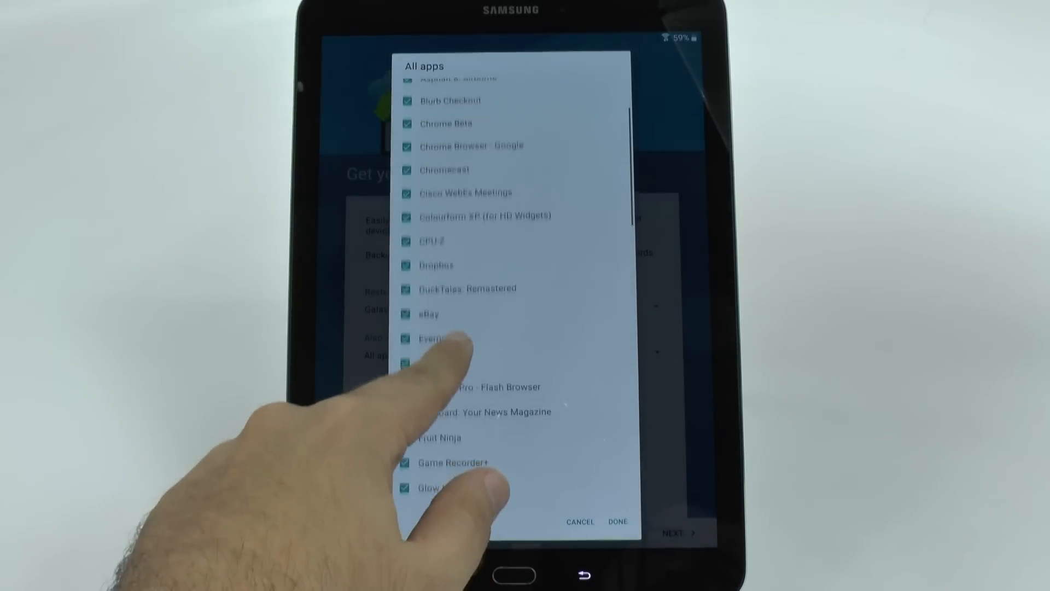
pyautogui.scroll(-3)
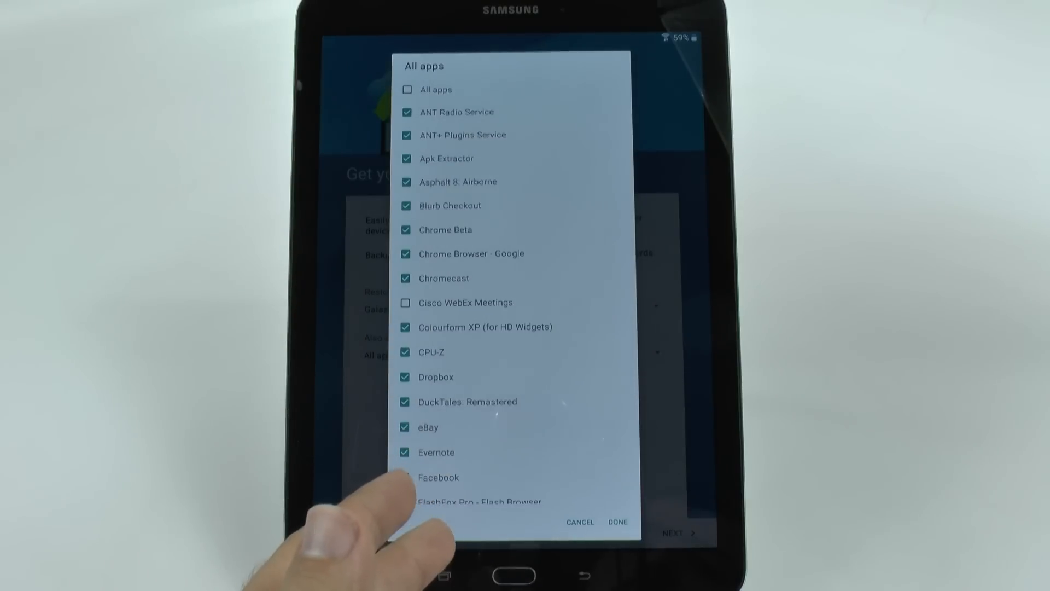
pyautogui.click(405, 478)
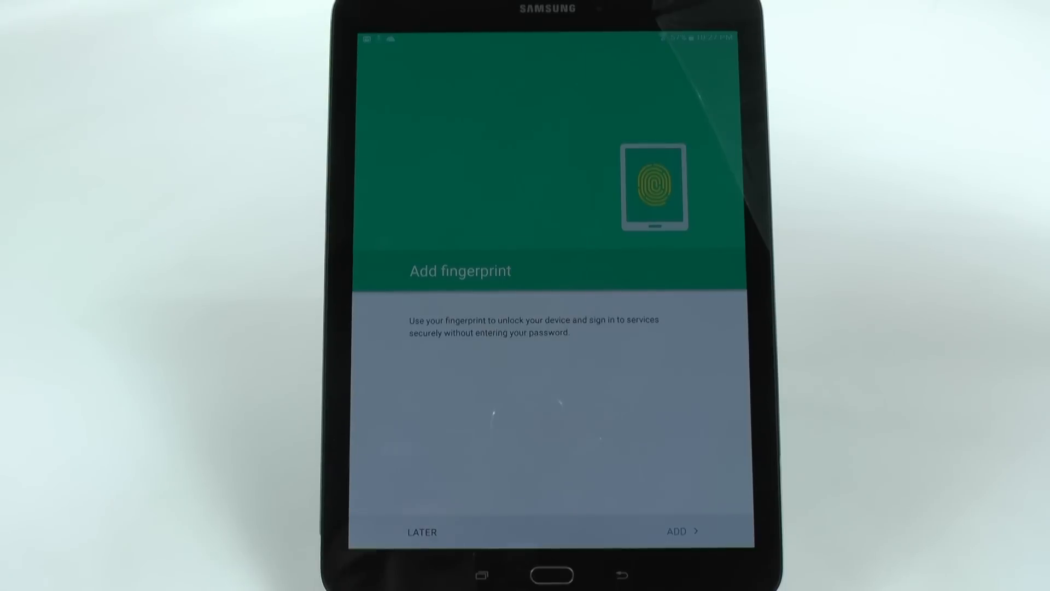
# Skip fingerprint setup with LATER to reach the home screen.
pyautogui.click(419, 530)
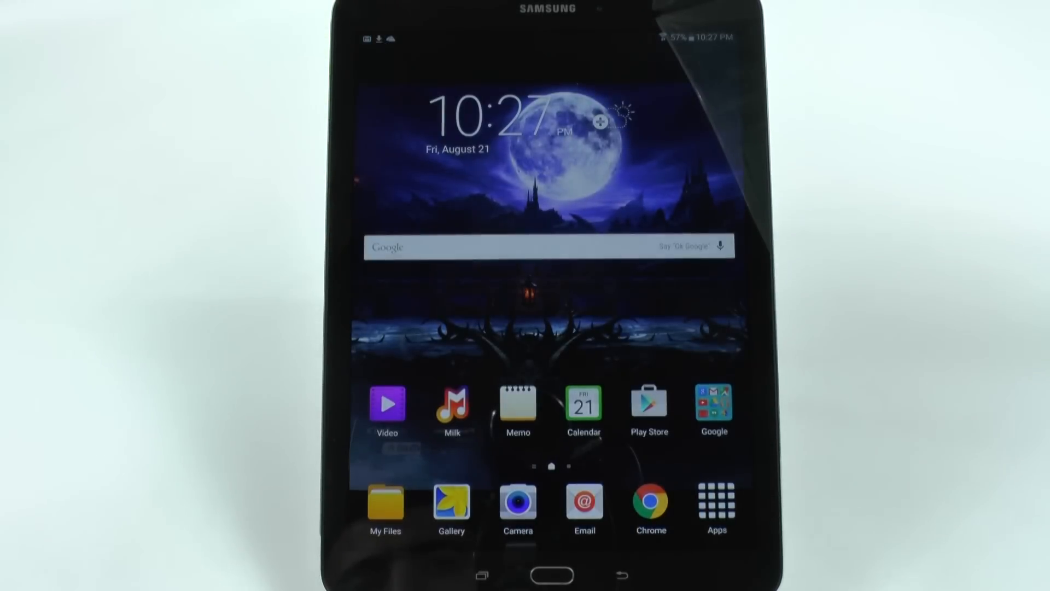